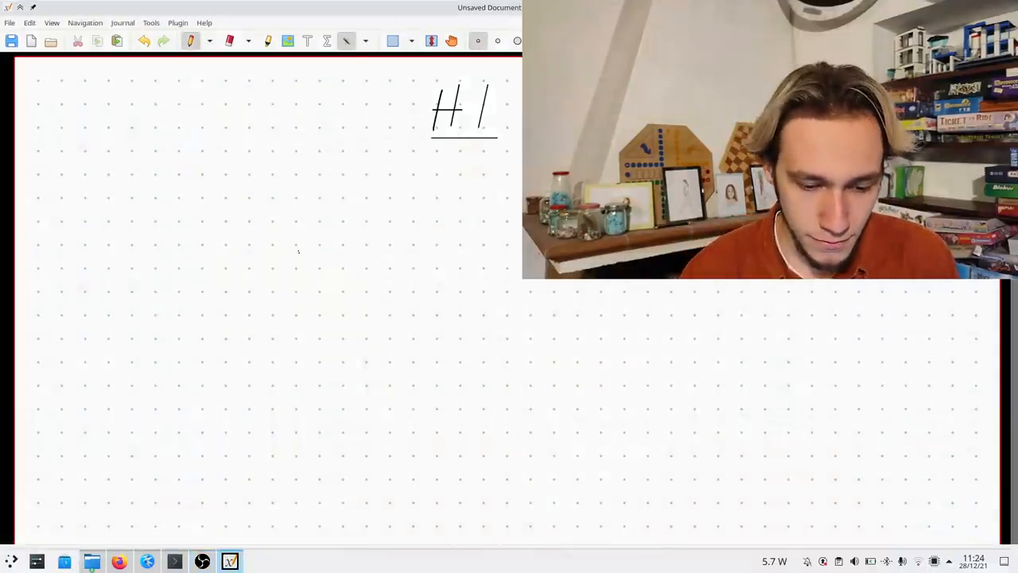
- Draw a head-and-shoulders figure labelled BOB, with a ticked box and an X beside it
drag(298, 251, 354, 194)
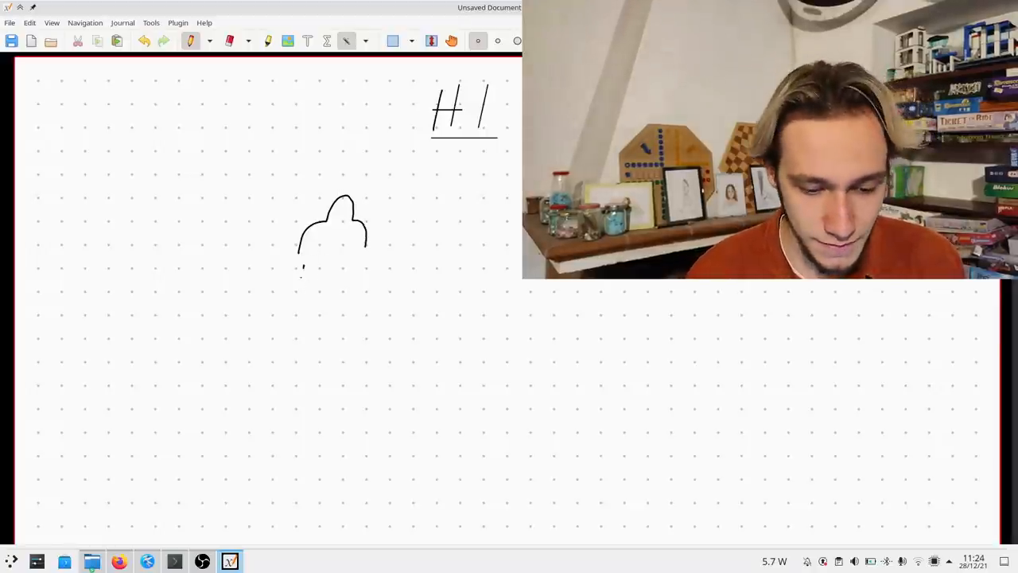
drag(298, 274, 354, 274)
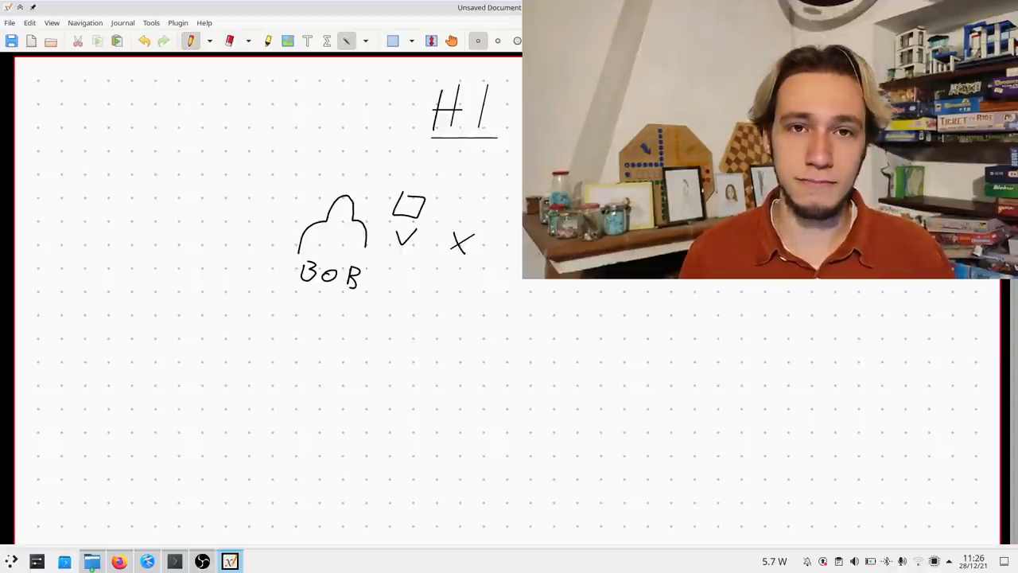
- Write an underlined DEV heading left of BOB and draw a large circle lower right
drag(97, 211, 96, 251)
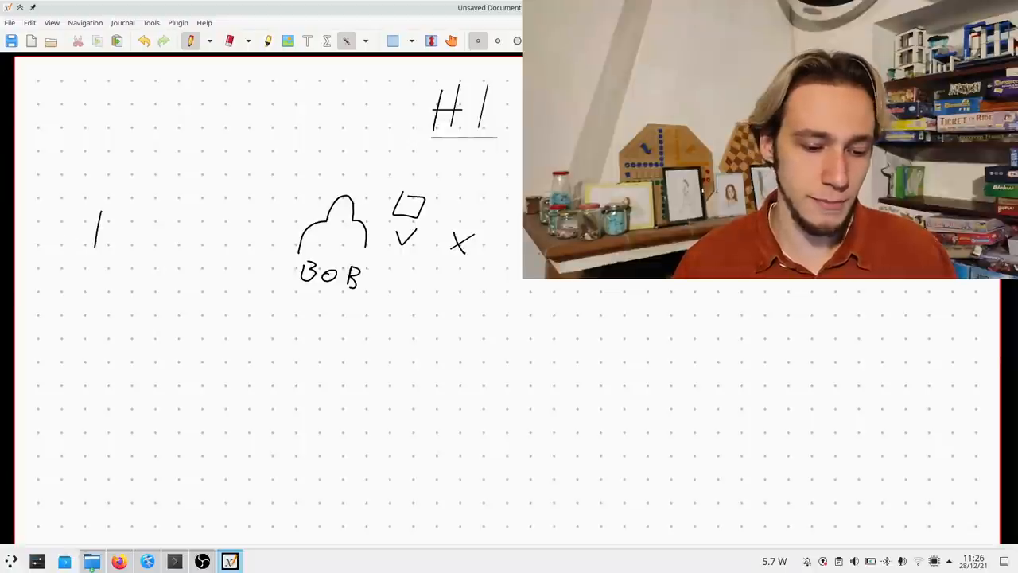
drag(99, 214, 147, 239)
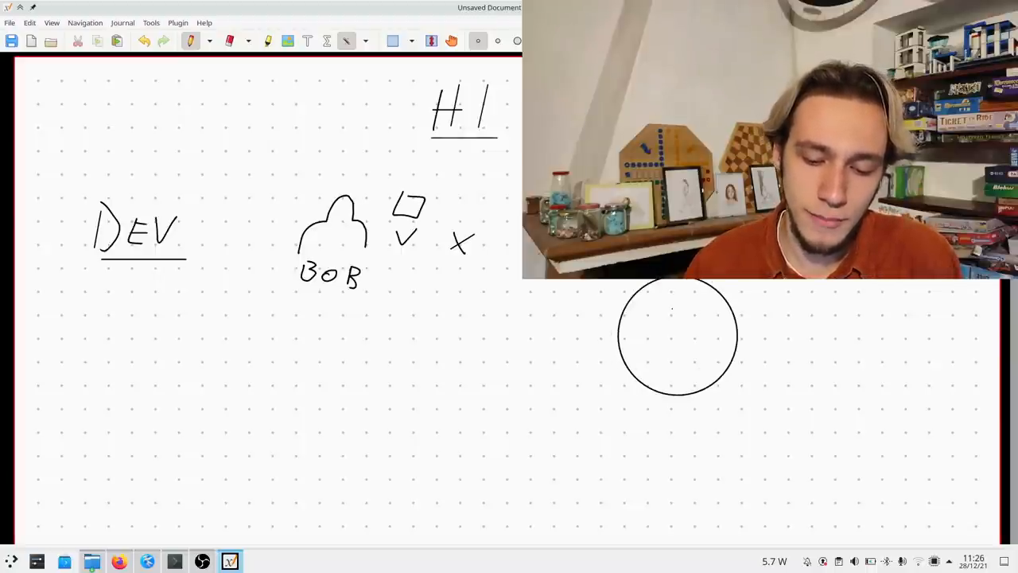
- Draw three small ovals inside the big circle and write VDG beneath it
drag(672, 309, 704, 338)
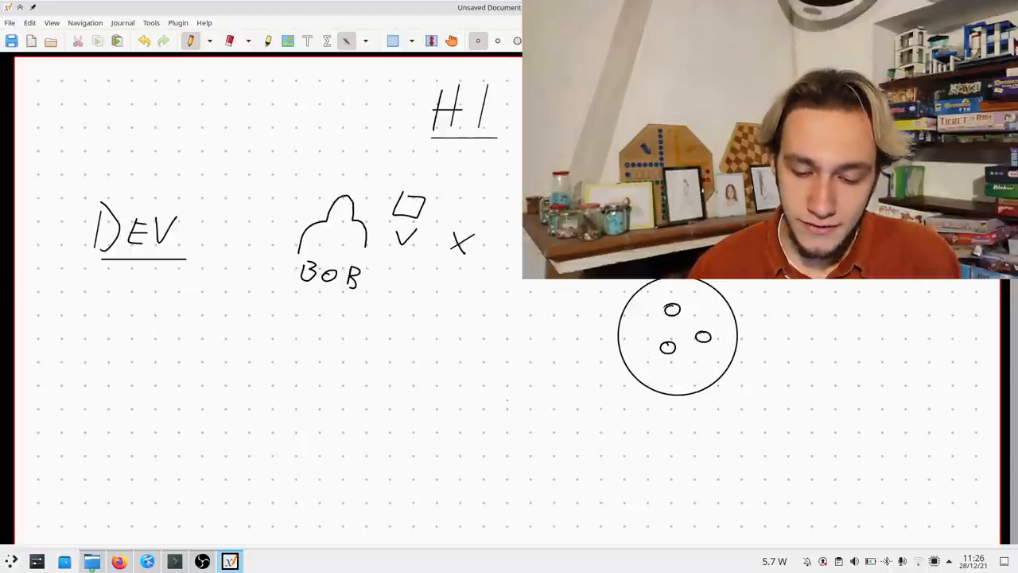
drag(628, 414, 660, 417)
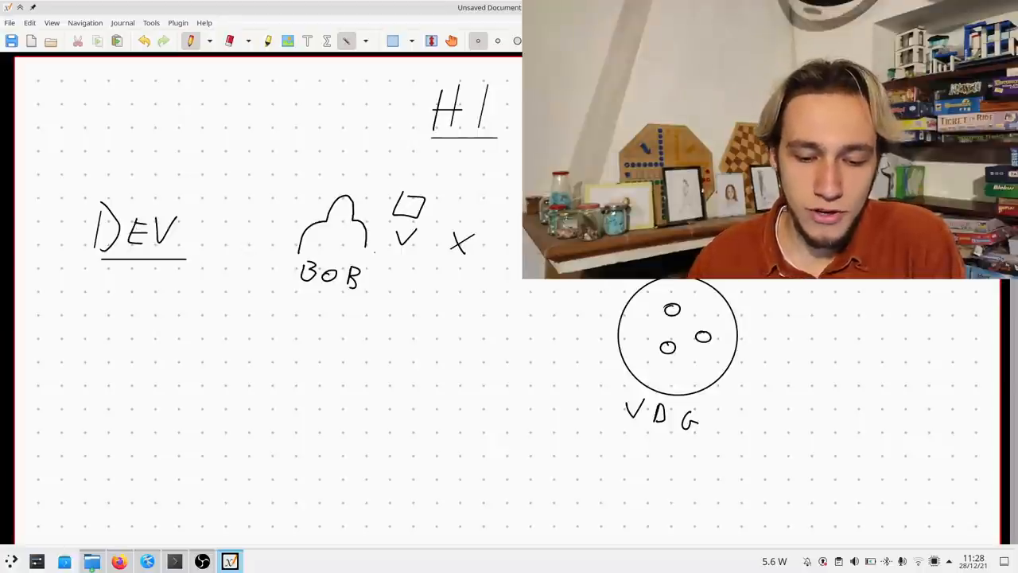
drag(436, 286, 541, 356)
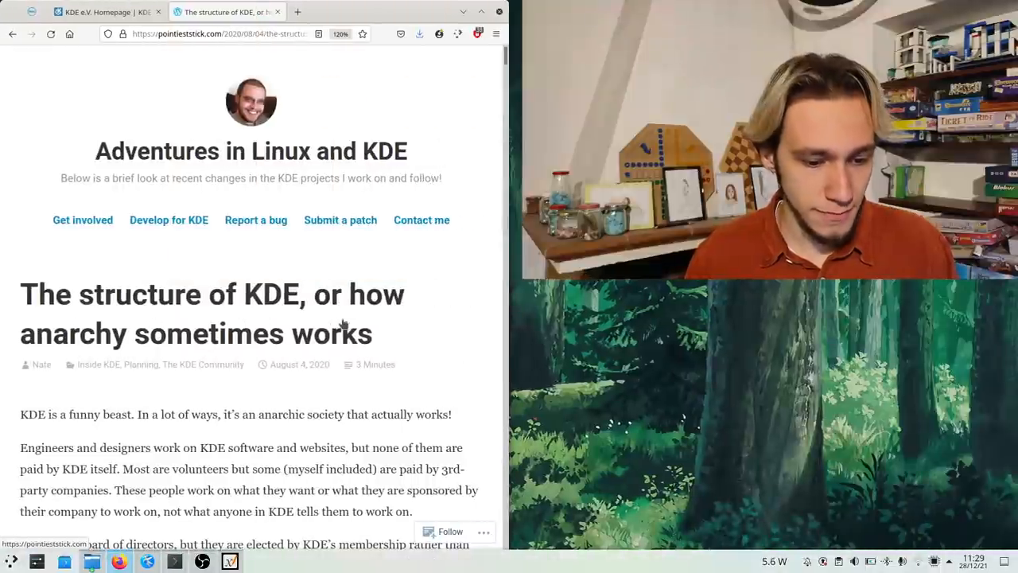
- Read the first paragraphs of the KDE structure blog post in Firefox
scroll(down, 3)
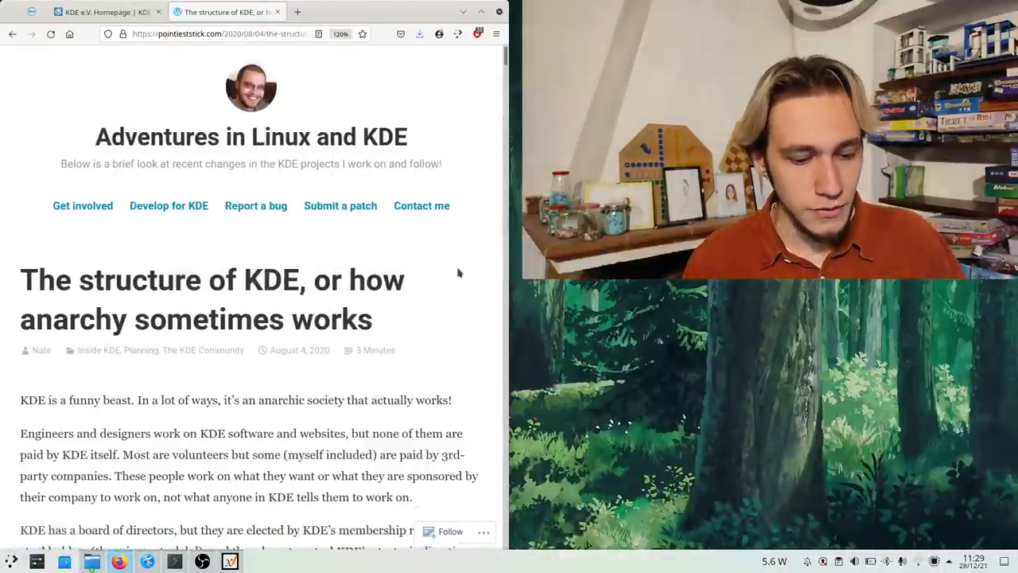
scroll(down, 3)
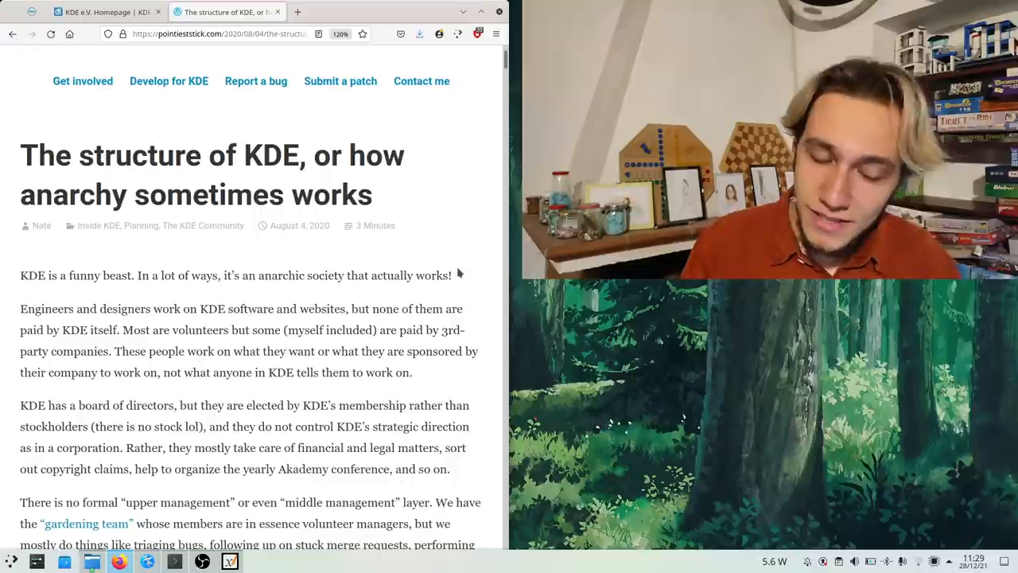
scroll(down, 3)
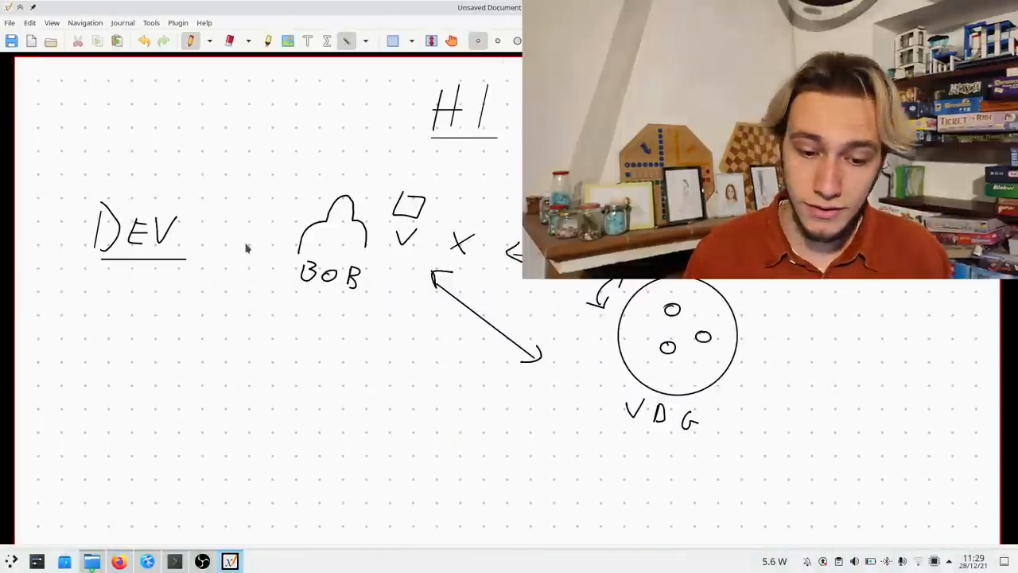
scroll(down, 3)
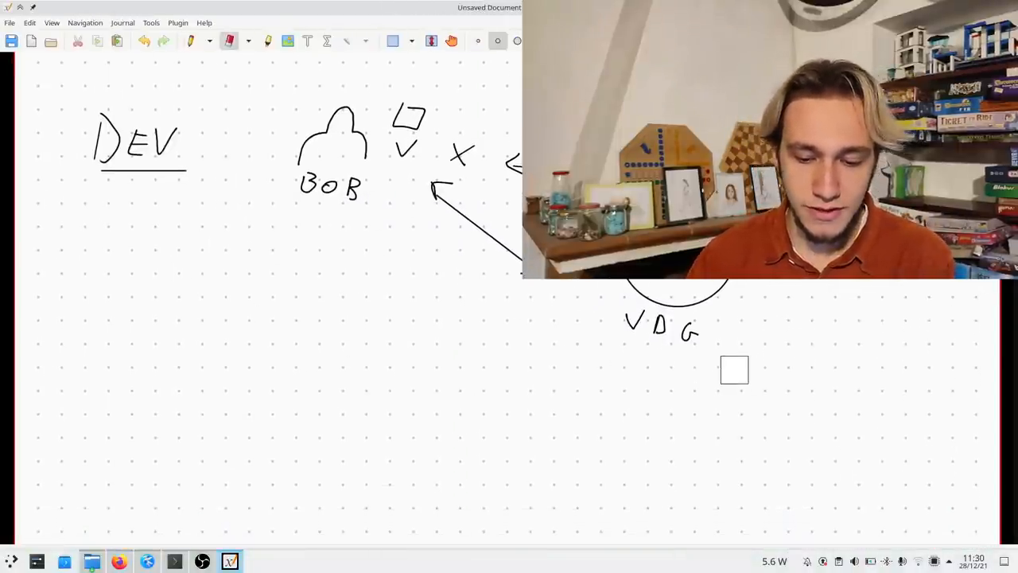
- Draw a long horizontal dividing line across the page, with an underlined MAN heading below
drag(734, 369, 145, 367)
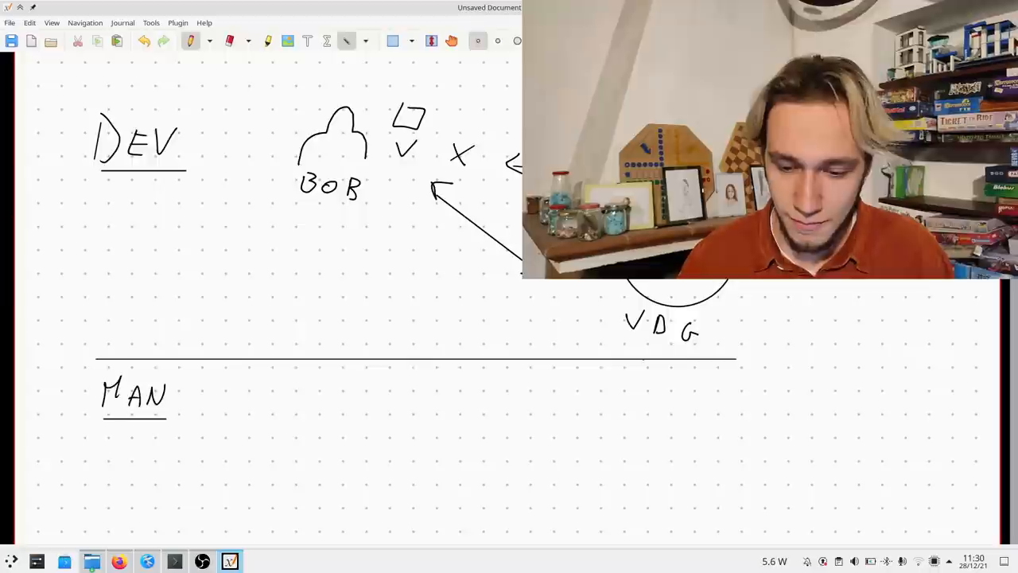
- Add an underlined KDE label under DEV, then bring up the ev.kde.org homepage
scroll(down, 3)
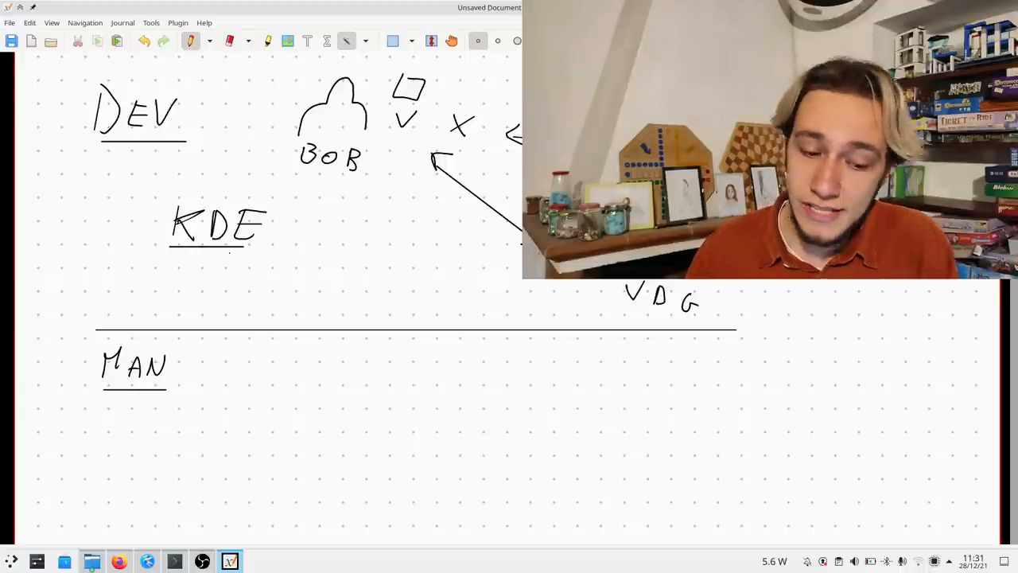
scroll(down, 3)
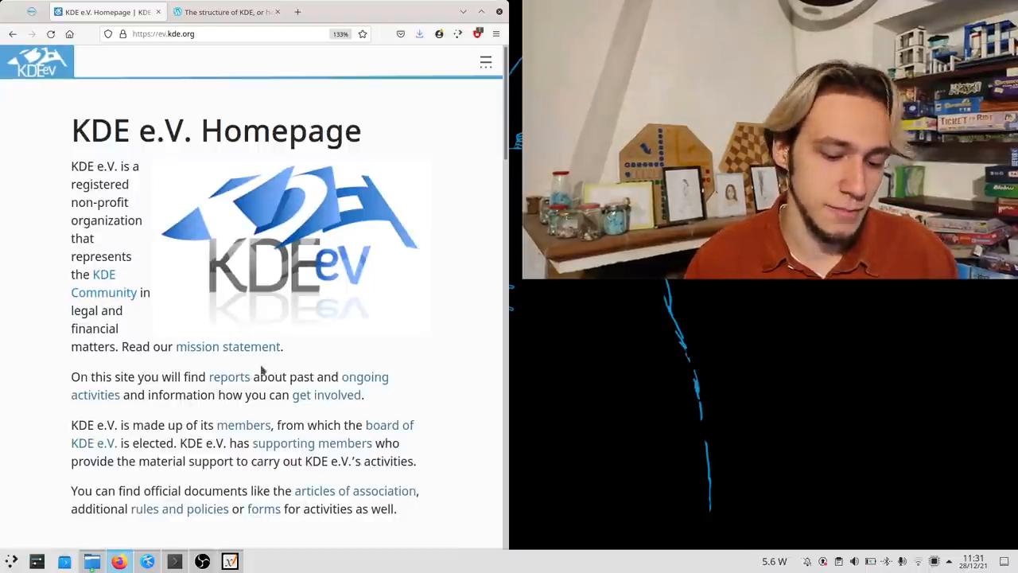
- Follow the 'board of KDE e.V.' link to the People page
click(230, 562)
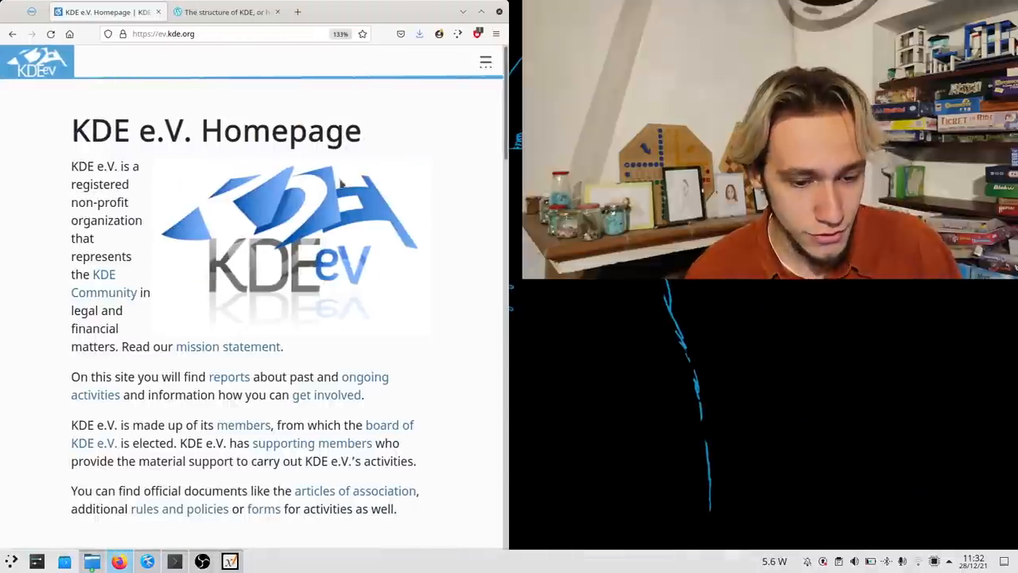
click(486, 61)
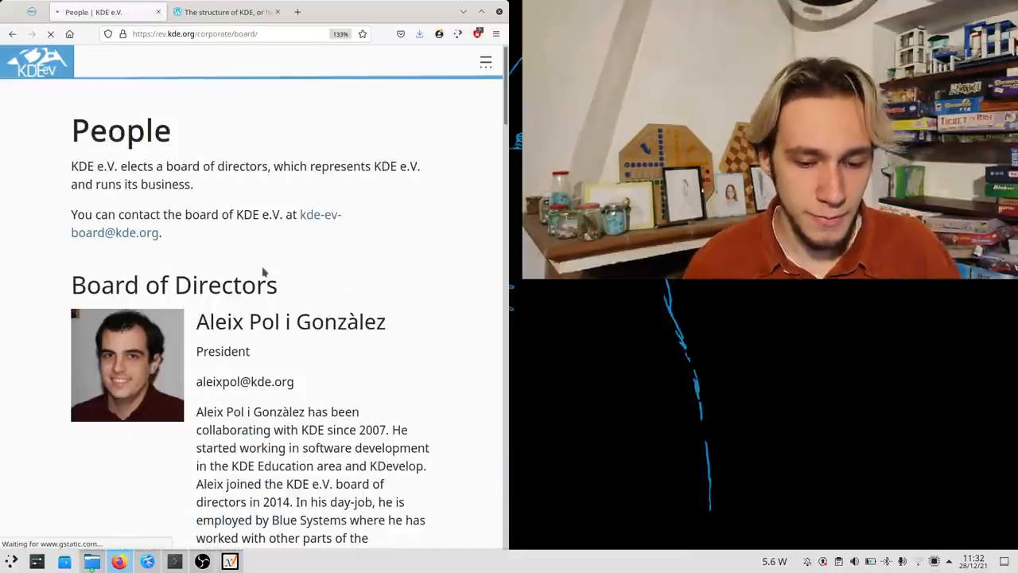
scroll(down, 3)
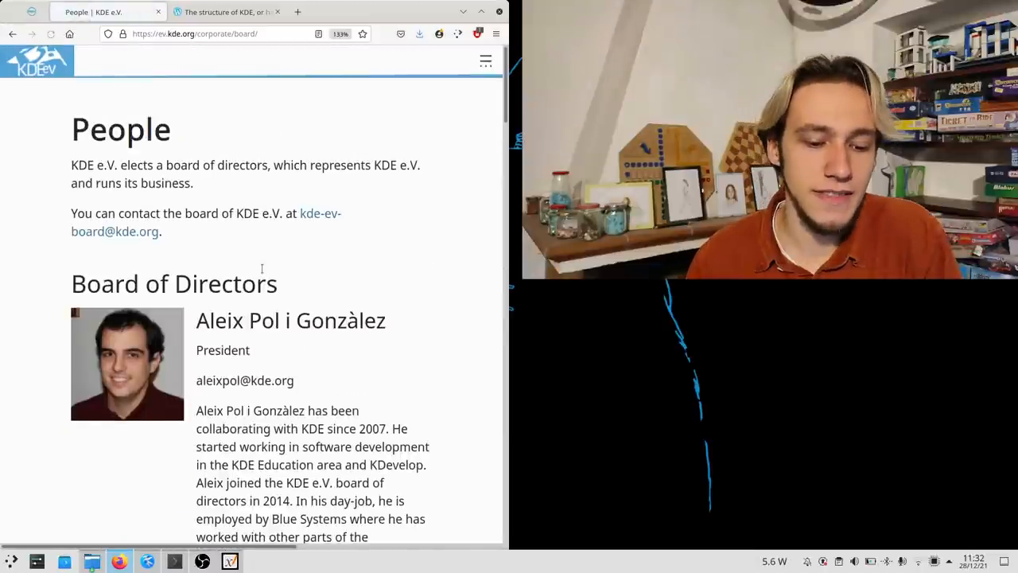
mouse_move(390, 179)
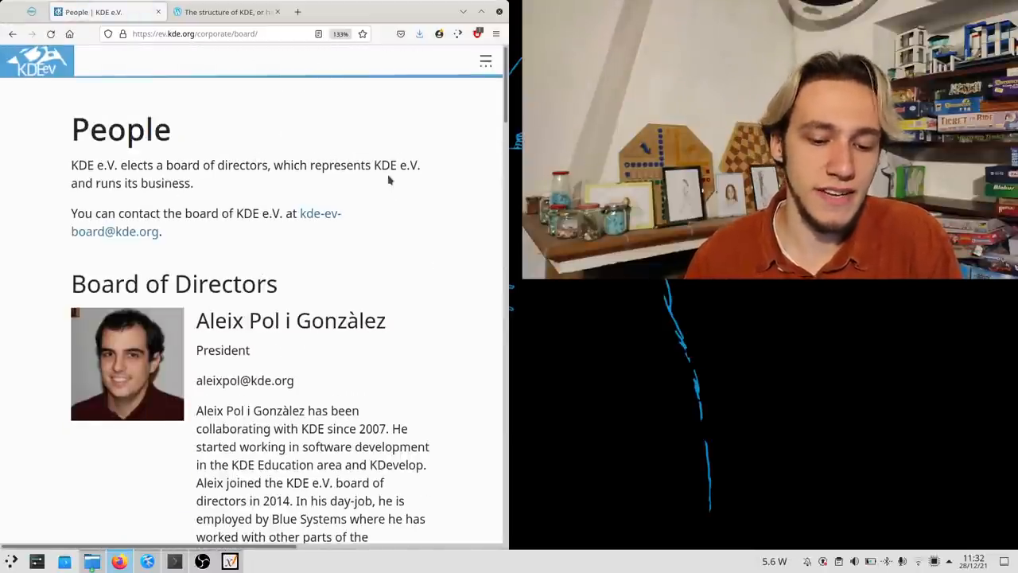
click(230, 562)
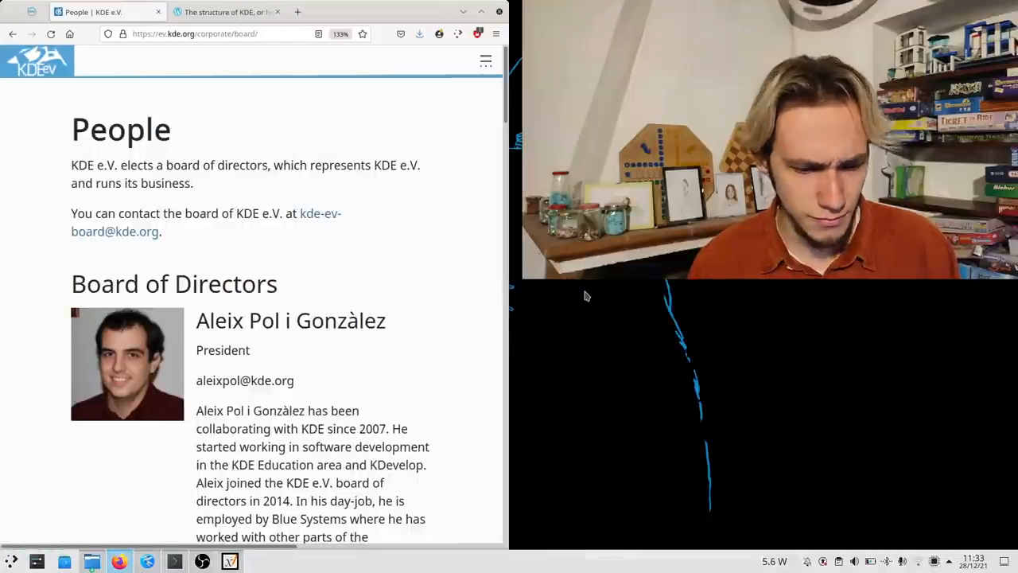
scroll(down, 3)
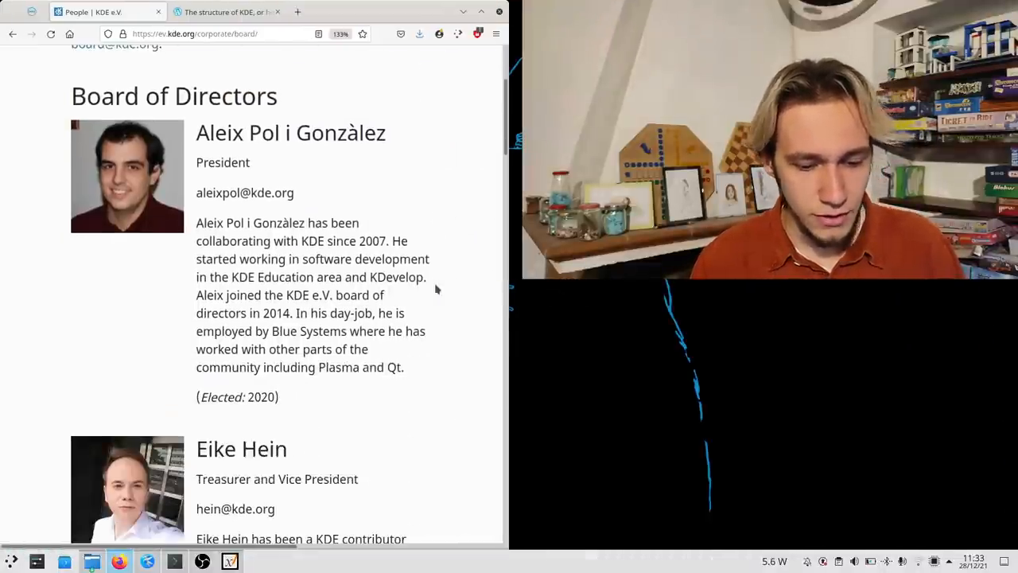
- Browse the KDE e.V. board of directors and the Previous Boards timeline
double_click(222, 163)
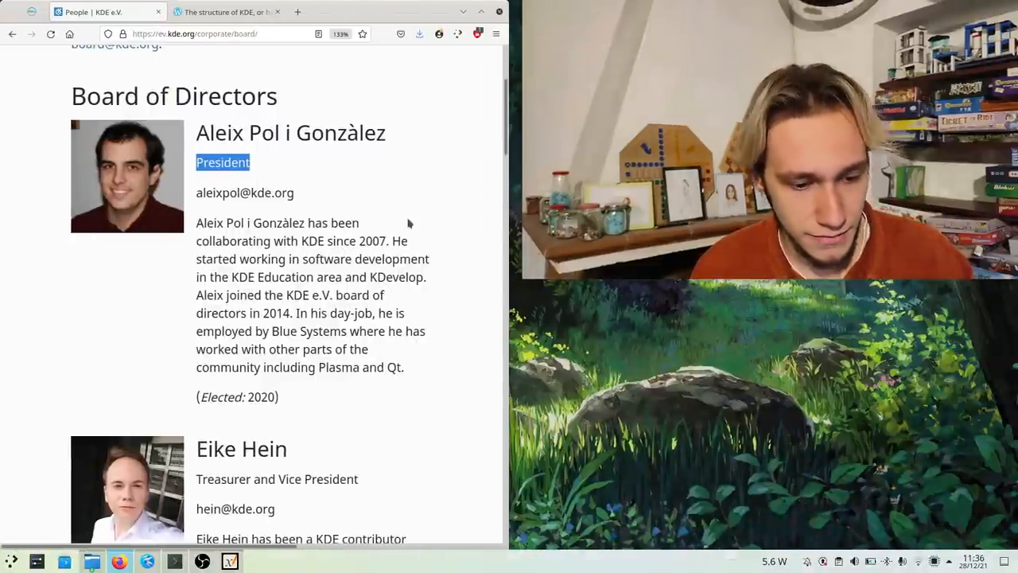
scroll(down, 3)
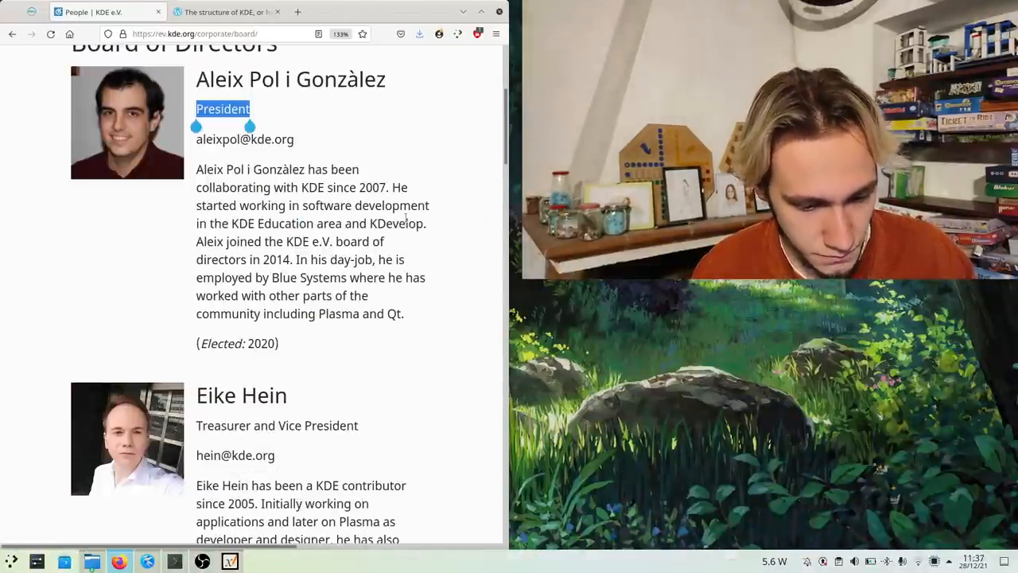
scroll(down, 3)
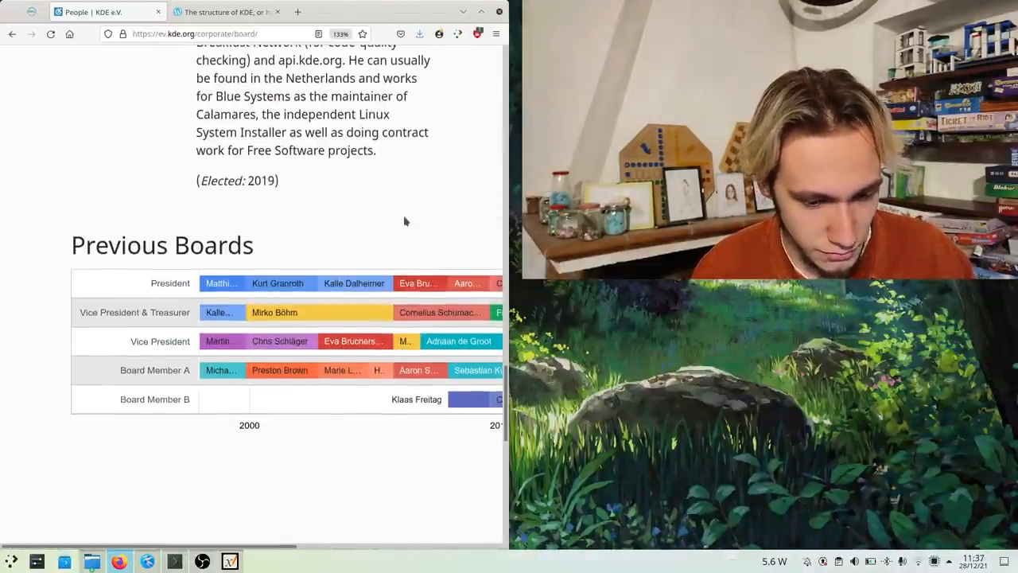
scroll(down, 3)
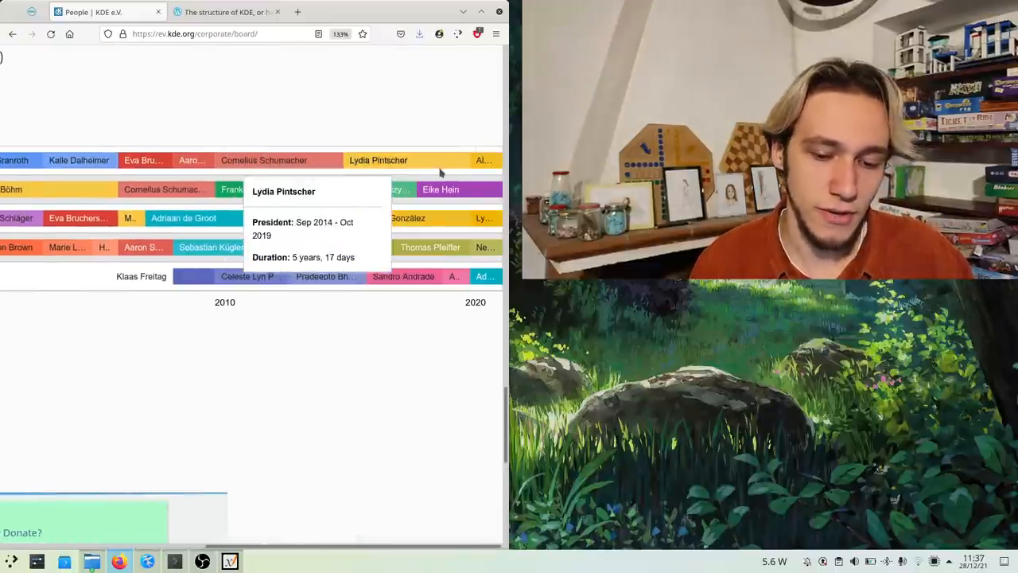
mouse_move(366, 104)
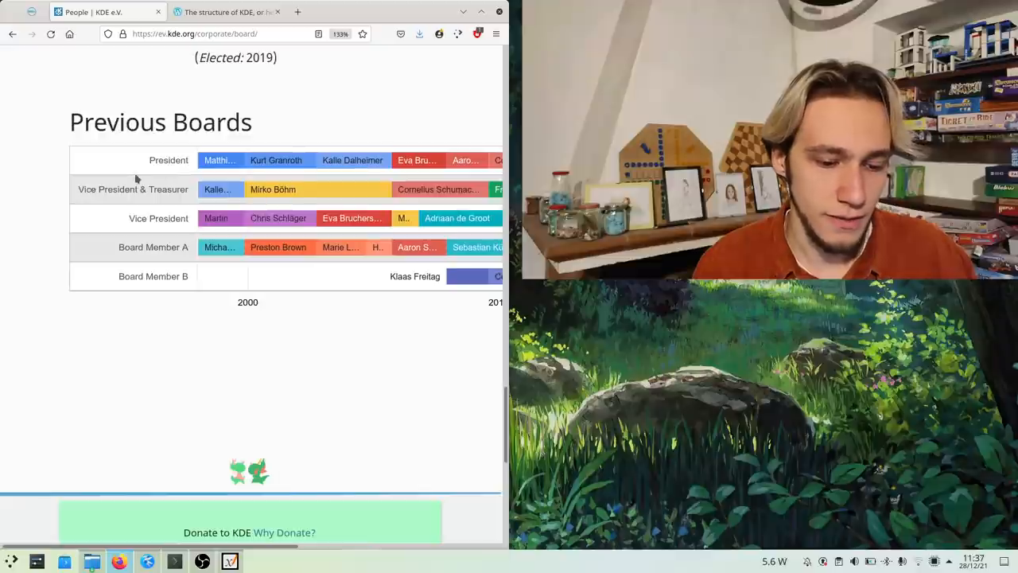
scroll(right, 3)
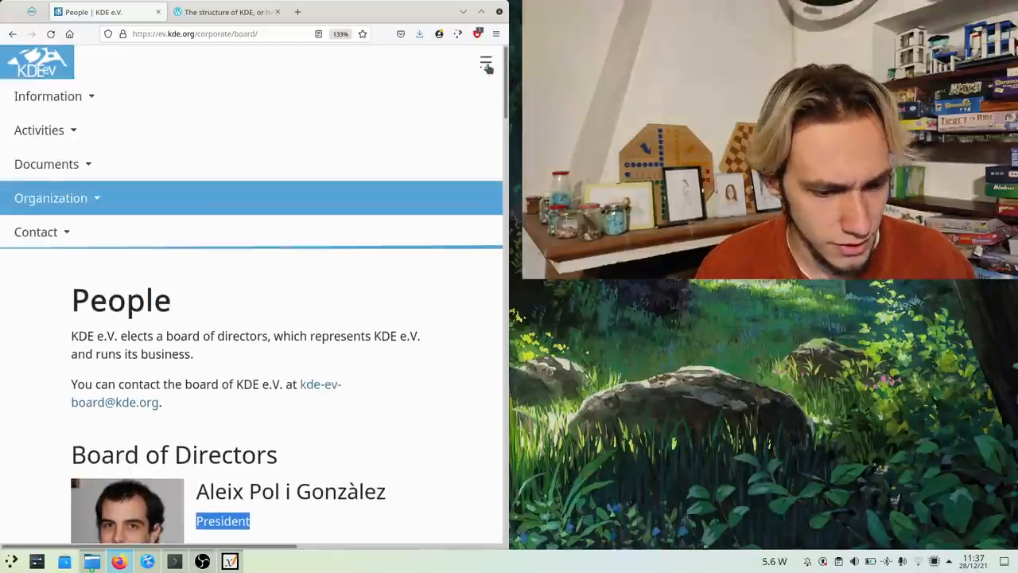
click(46, 163)
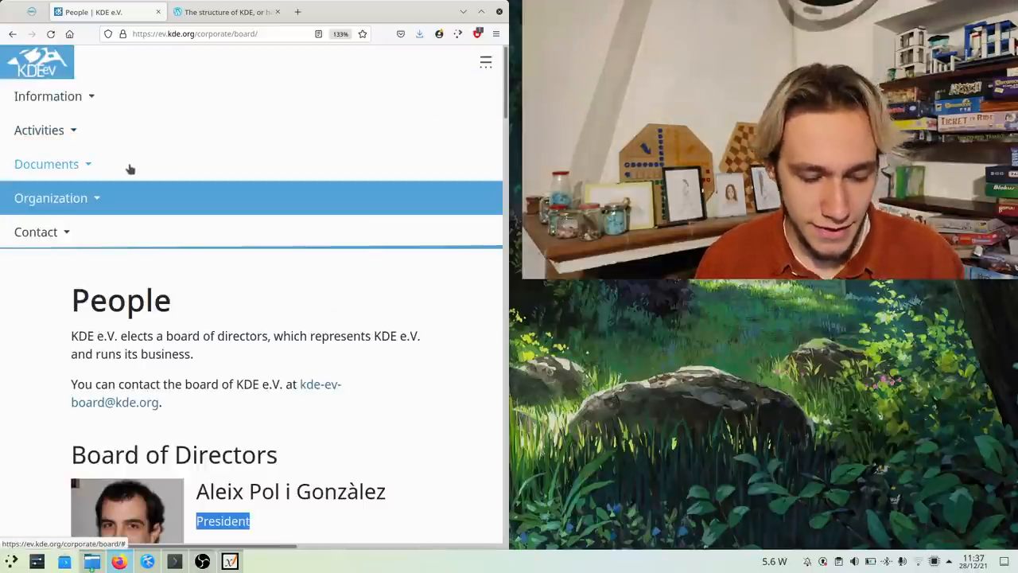
click(229, 560)
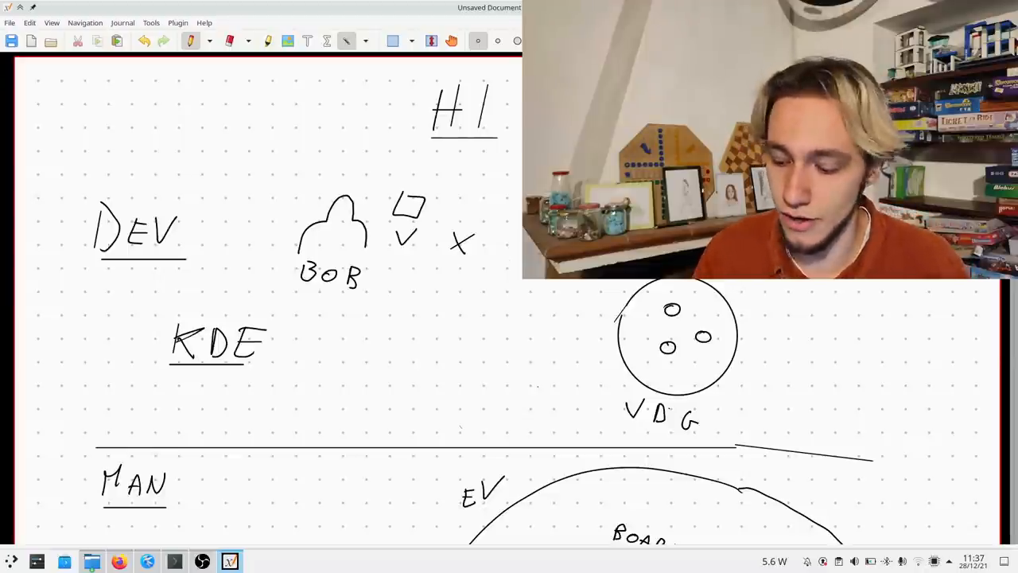
- Scroll down to the MAN half of the sketch below the dividing line
scroll(down, 3)
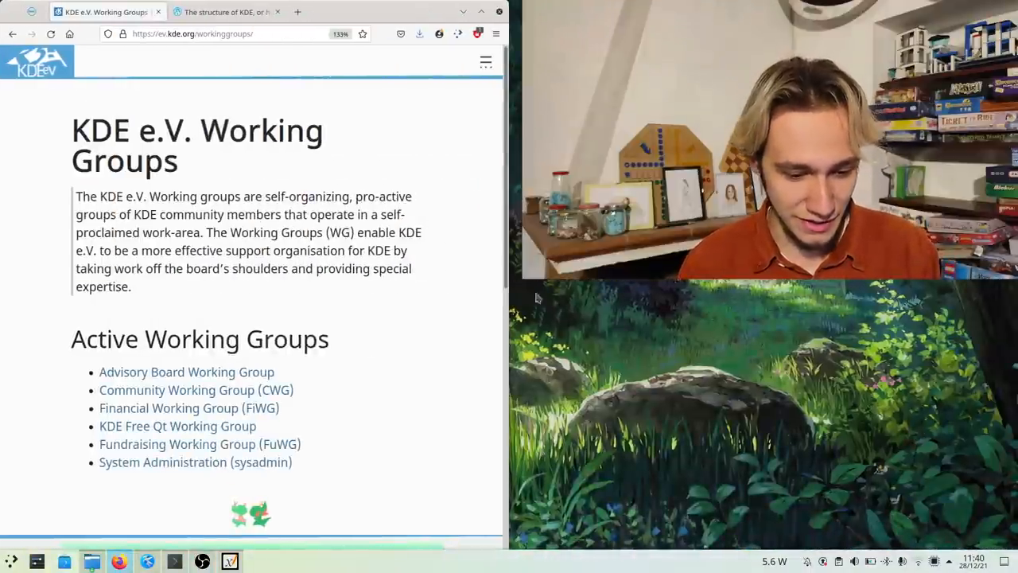
- Read the Financial Working Group page down to Members and Contact, then return to Xournal++
scroll(down, 3)
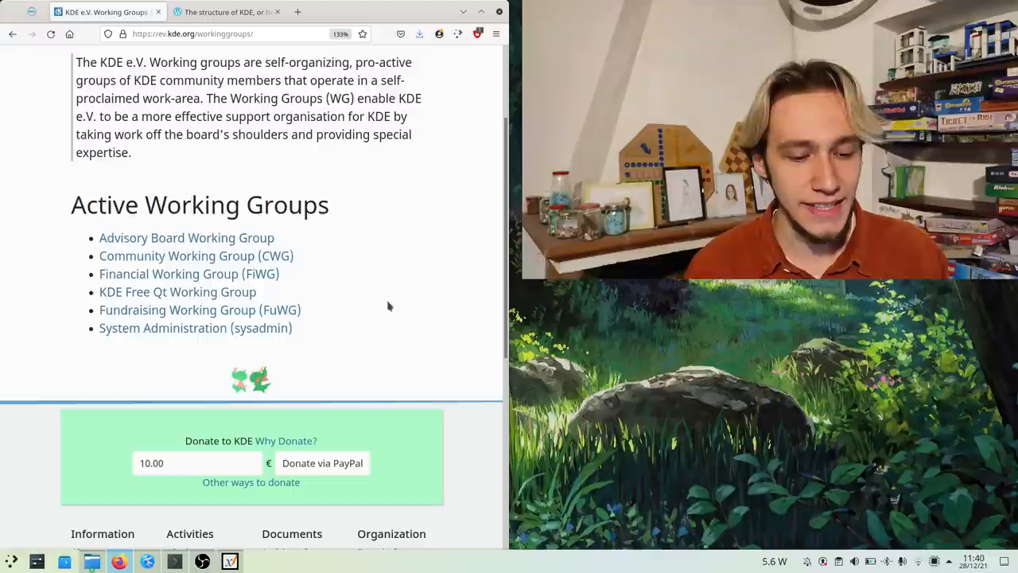
mouse_move(186, 237)
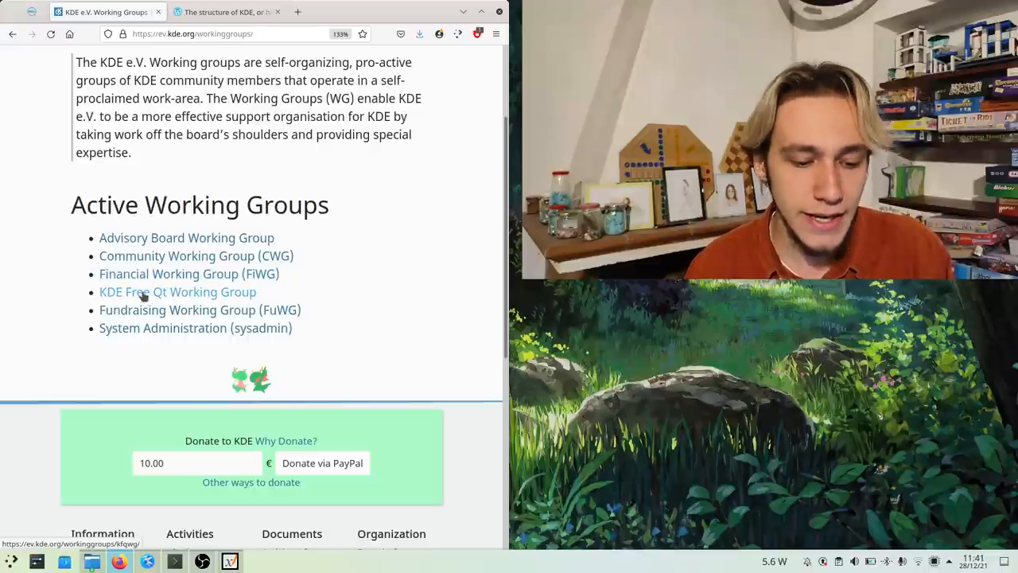
click(188, 274)
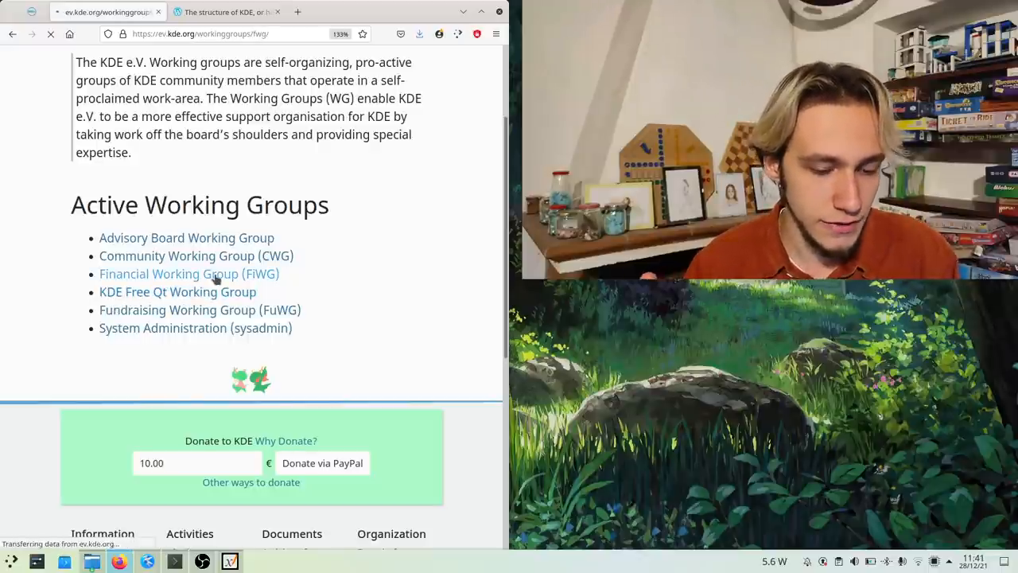
click(172, 273)
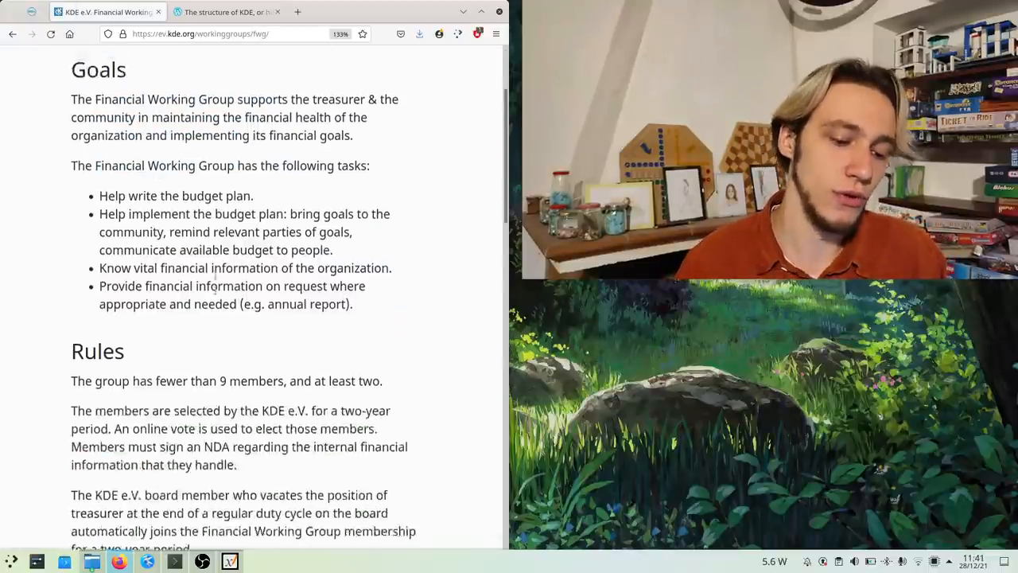
scroll(down, 3)
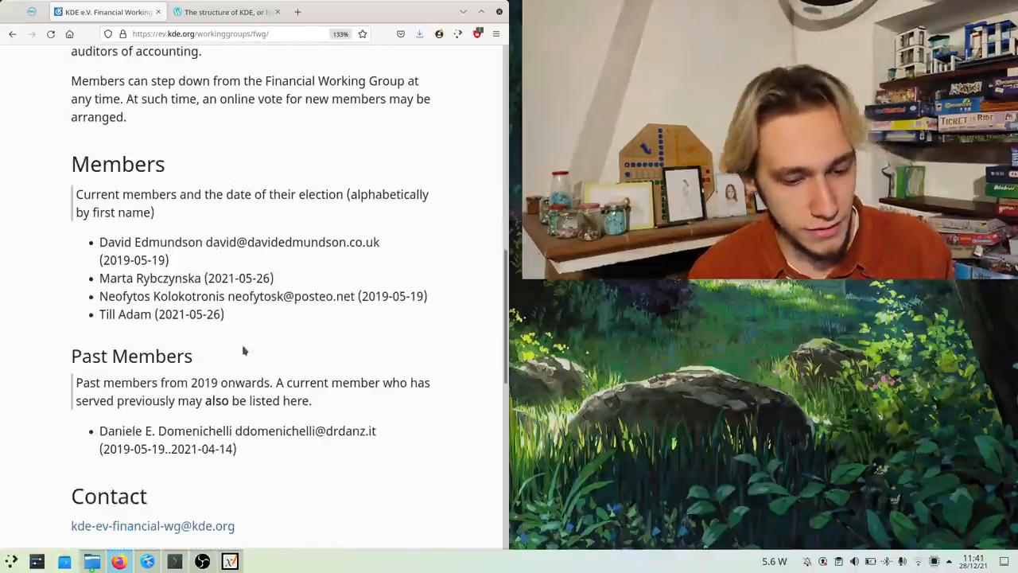
mouse_move(234, 189)
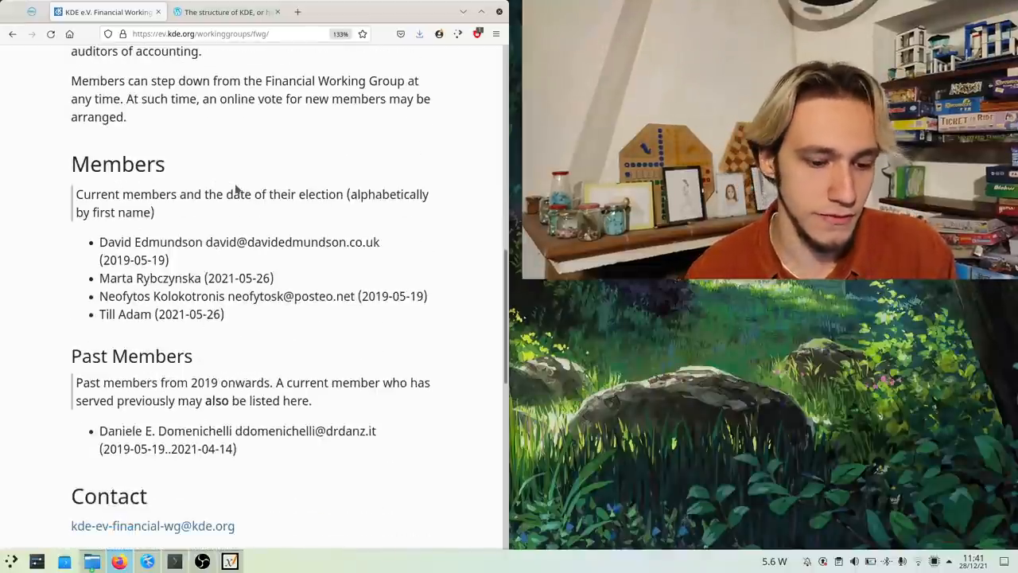
scroll(down, 3)
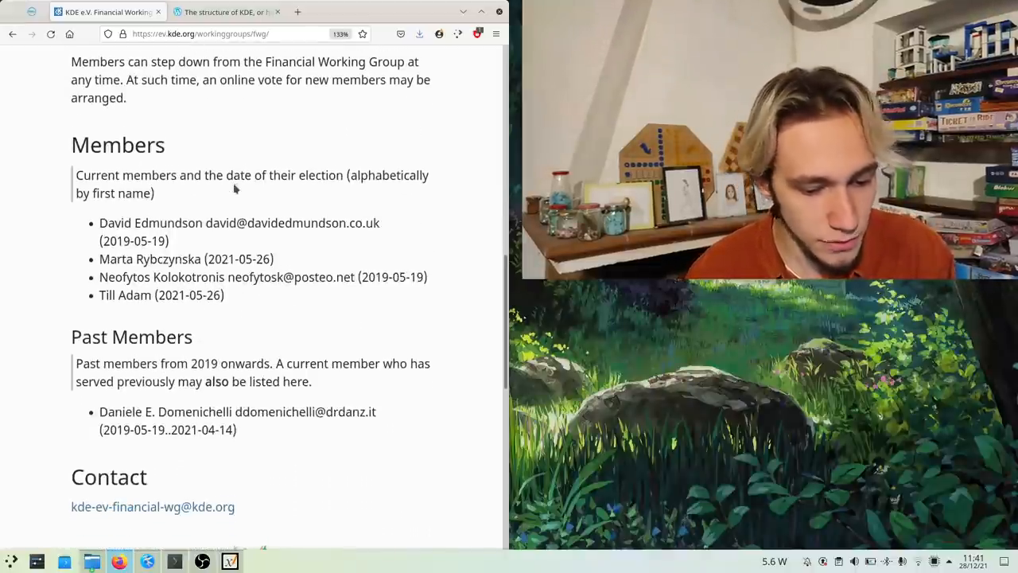
scroll(down, 3)
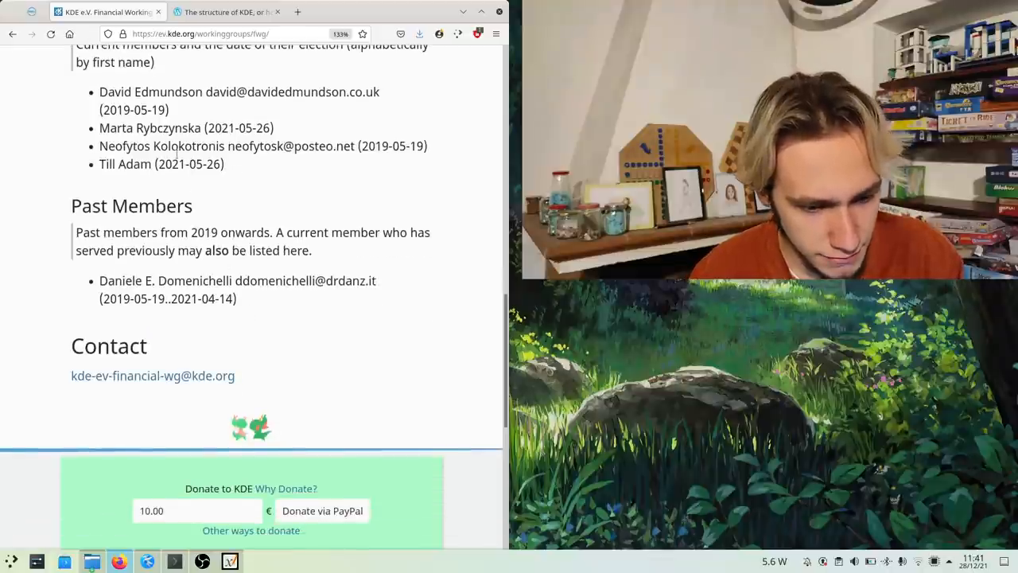
mouse_move(274, 268)
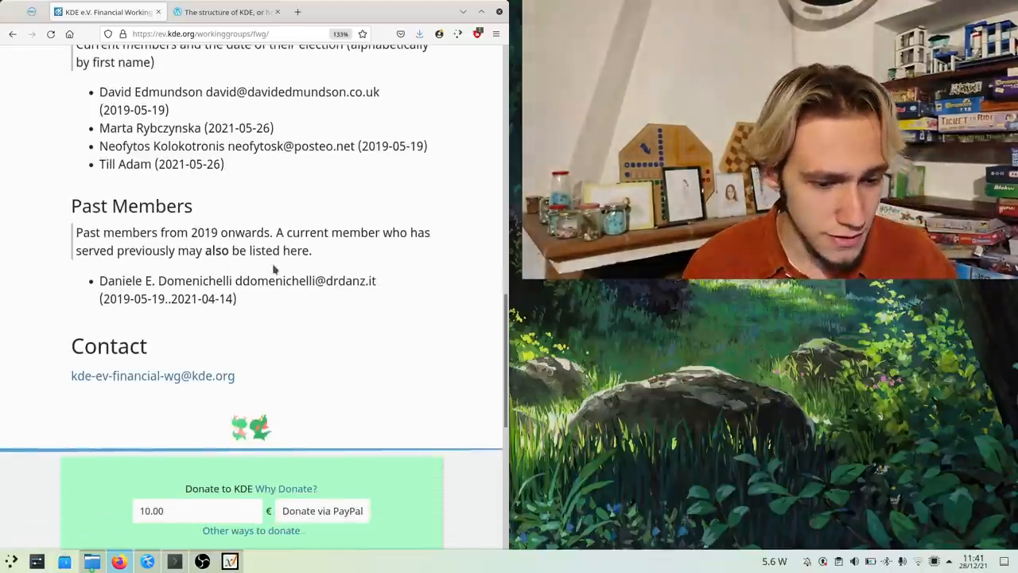
click(230, 561)
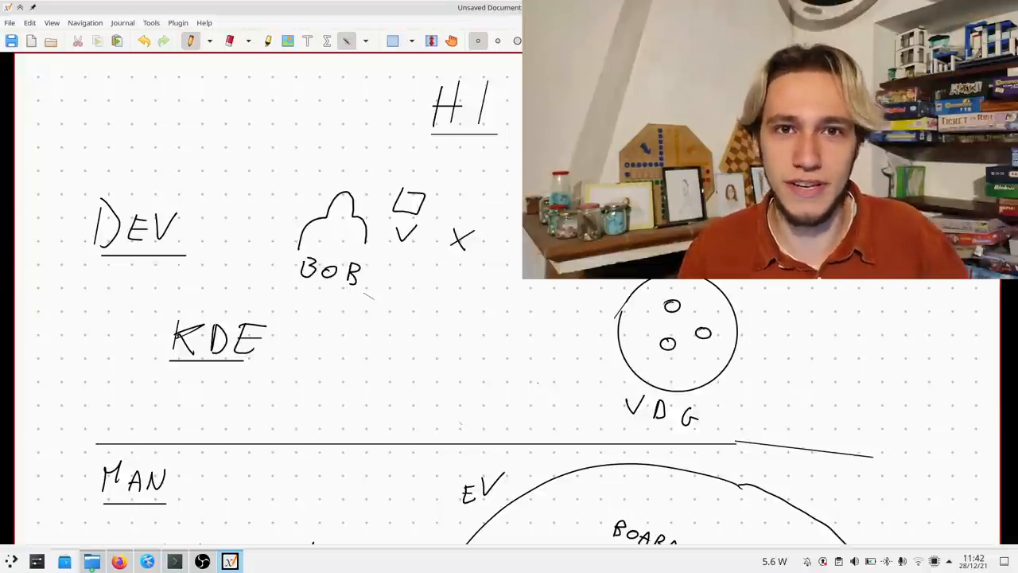
- Scroll down the dotted page to view the MAN half with KDE eV, BOARD and WG
scroll(down, 3)
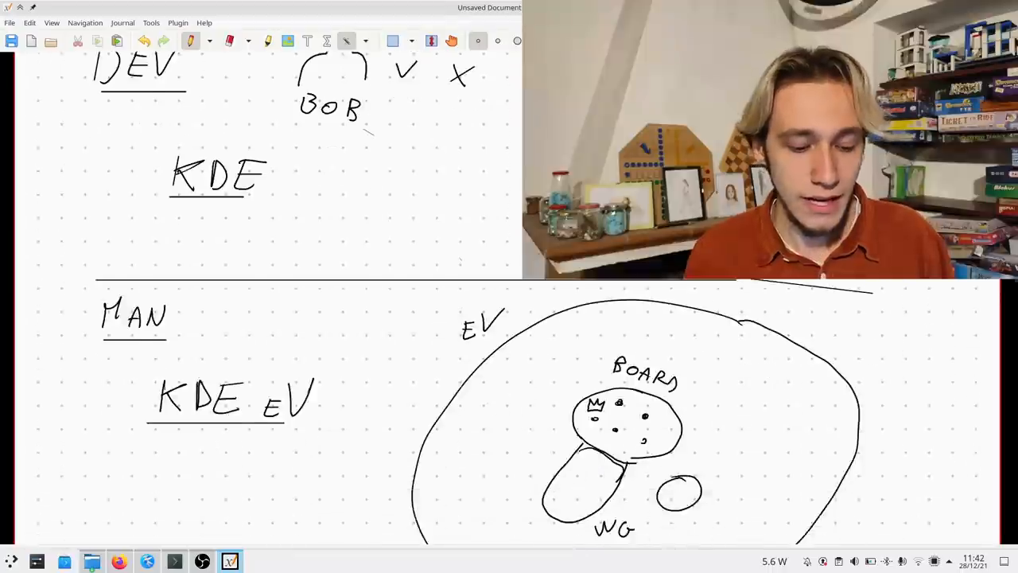
scroll(down, 3)
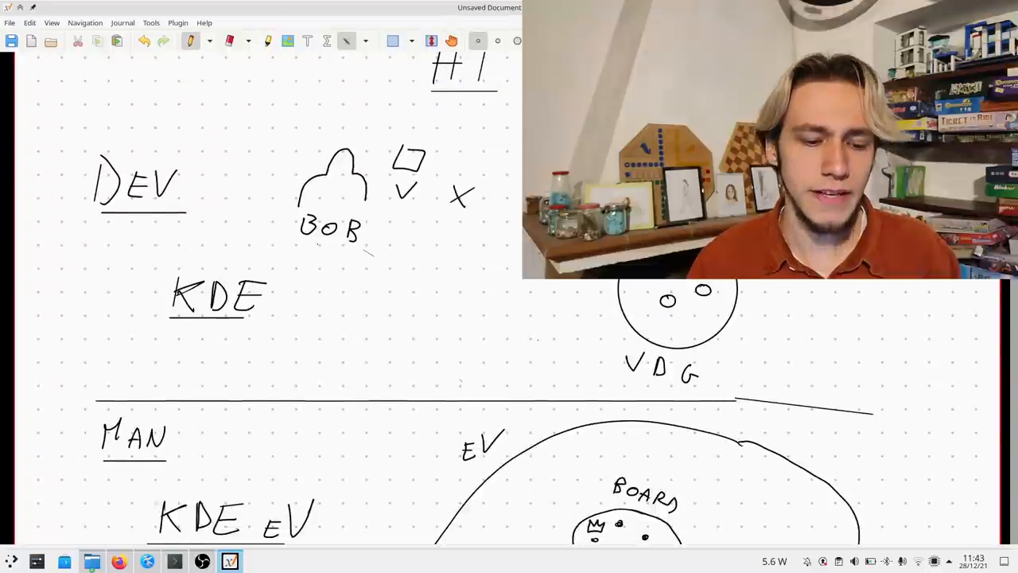
scroll(down, 3)
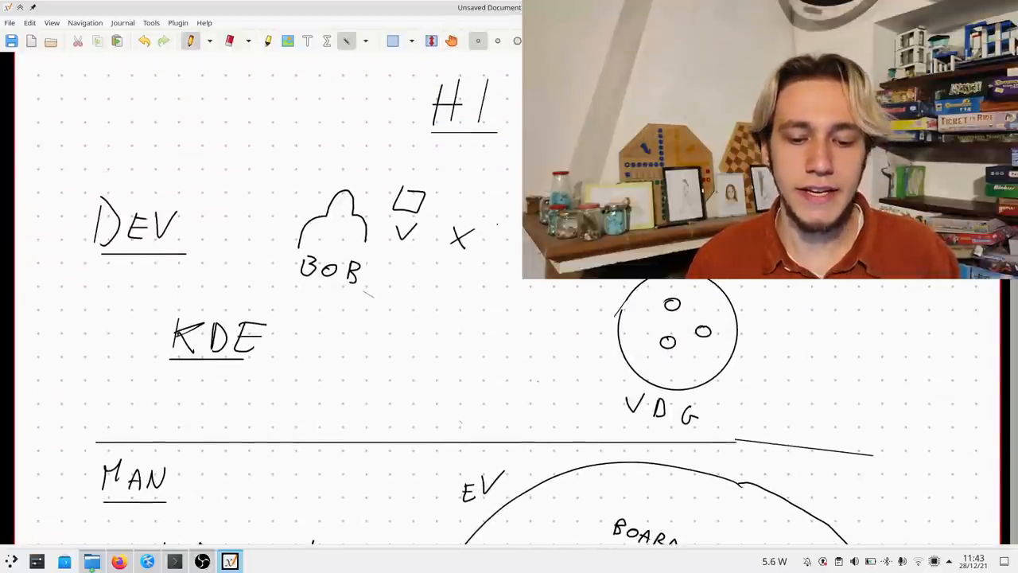